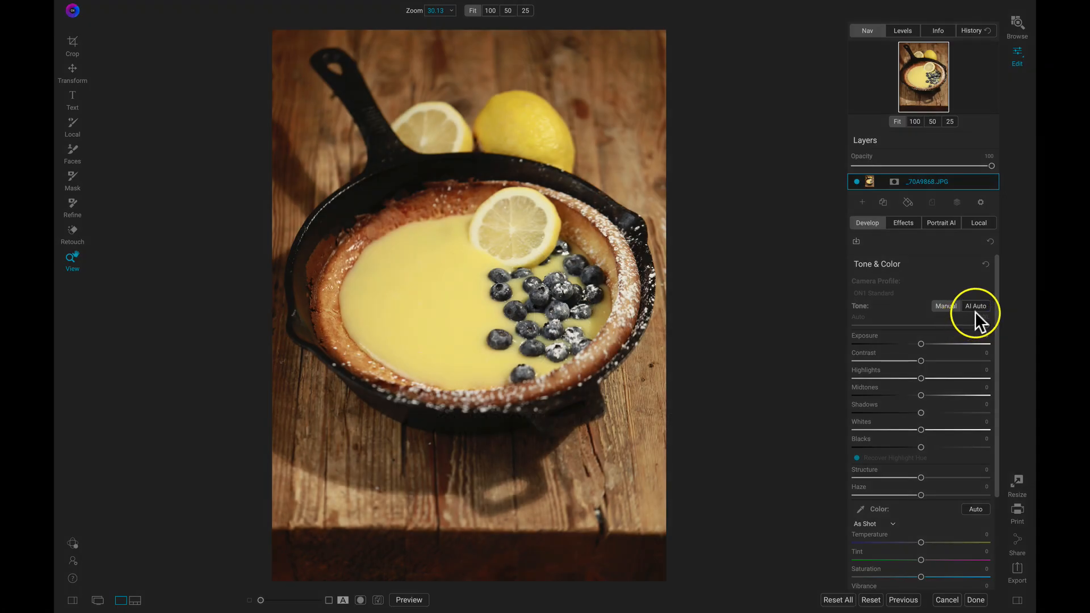
Step: Apply AI Auto tone to the skillet photo and add a local elliptical adjustment
left_click(976, 306)
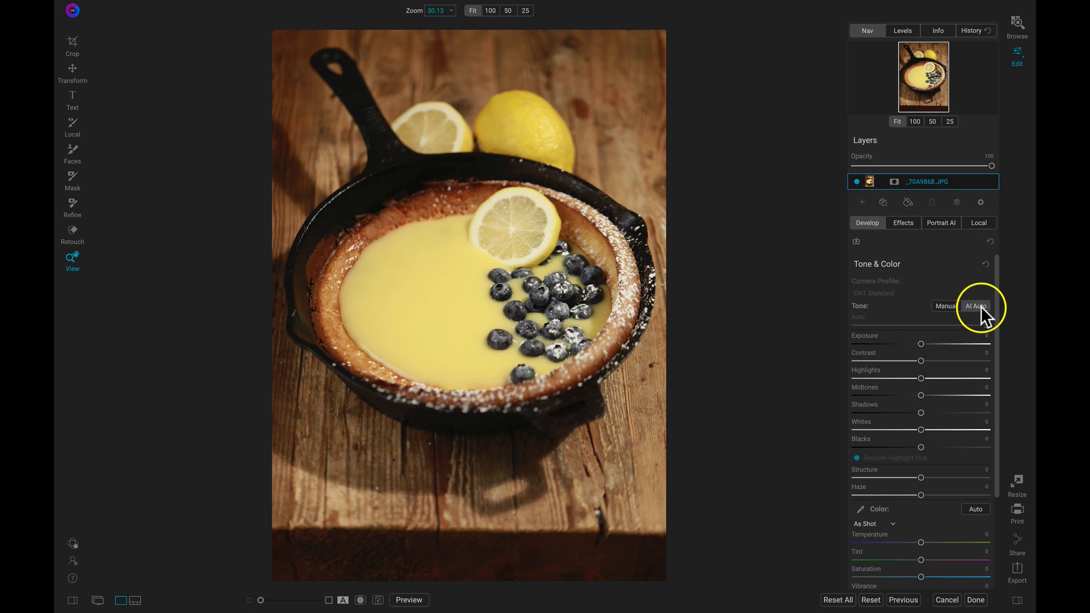
left_click(976, 306)
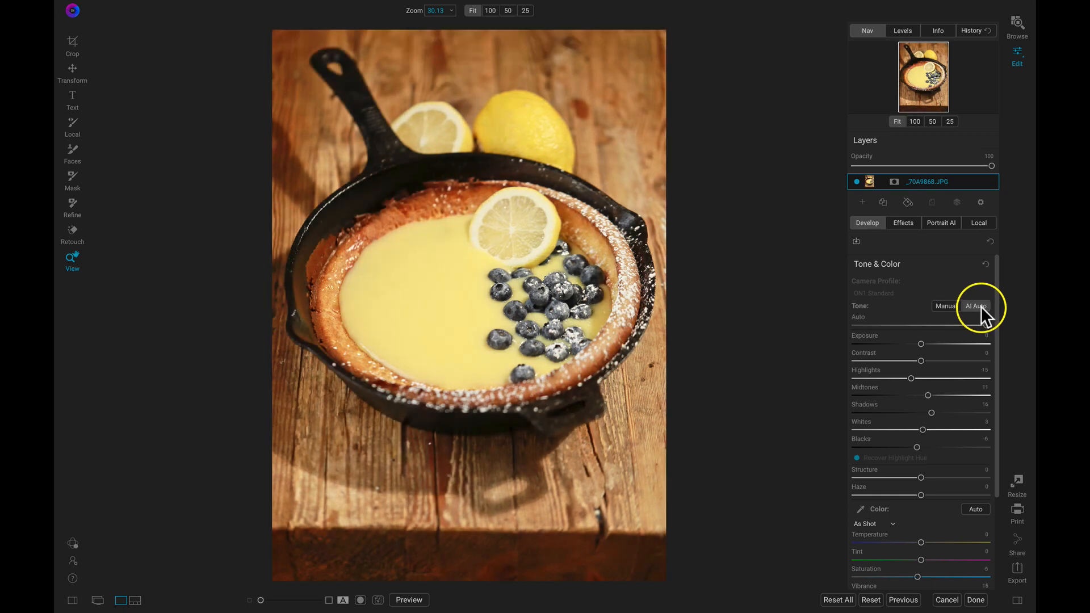
left_click(976, 306)
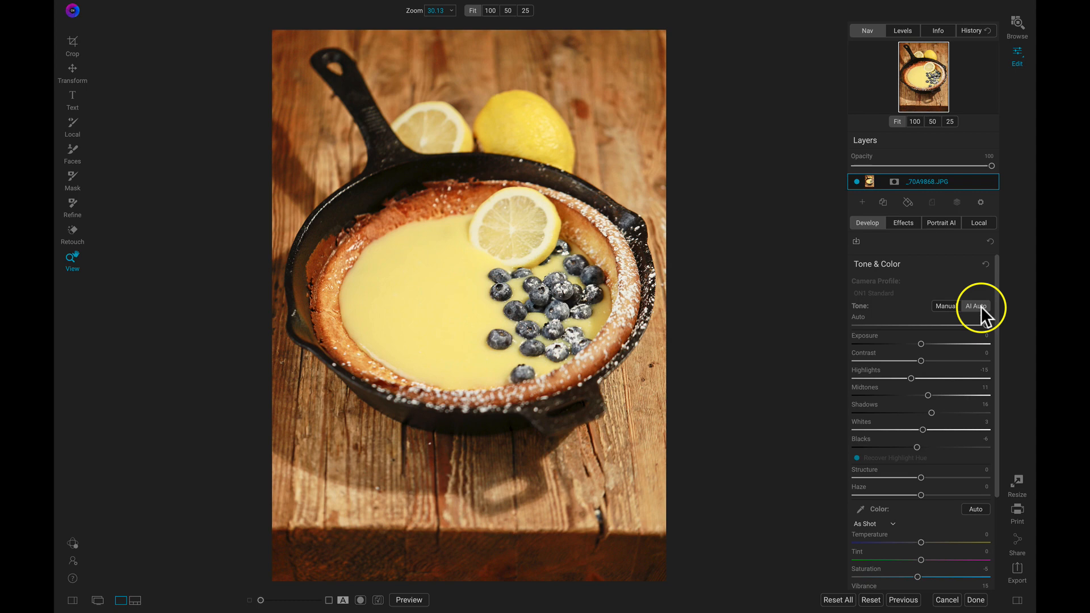
left_click(979, 223)
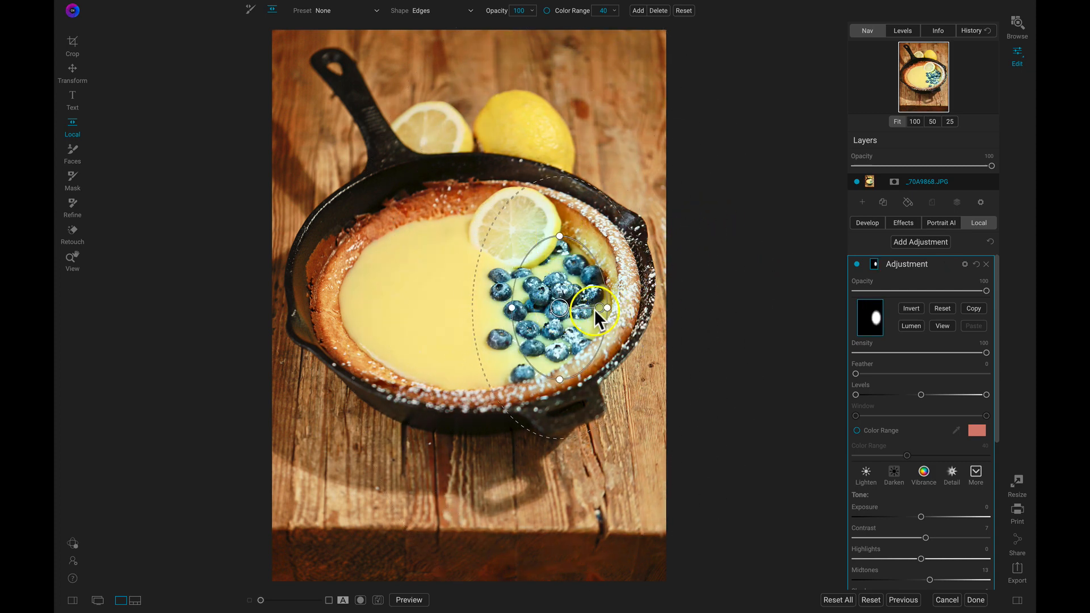
Step: Reshape and centre the ellipse mask over the blueberries, then view the berry-only mask
left_click_drag(595, 317, 570, 332)
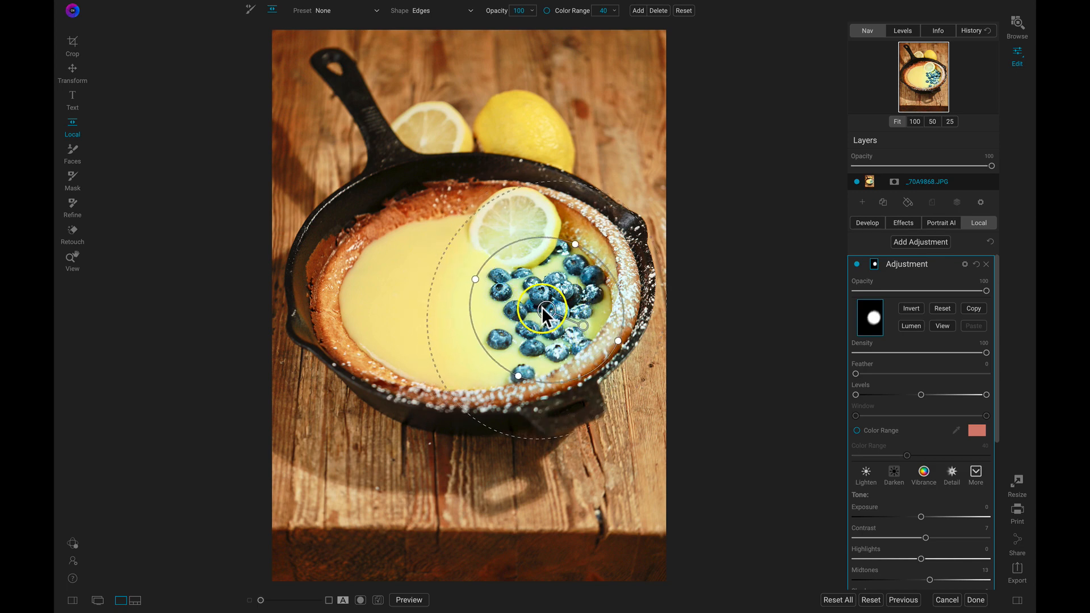
left_click_drag(546, 313, 594, 386)
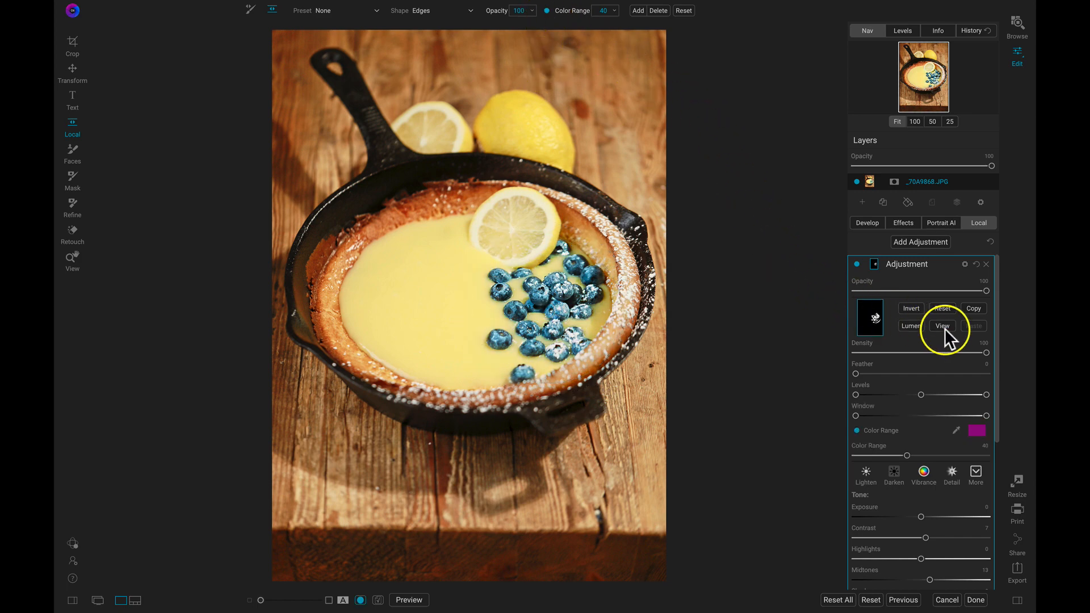
left_click(942, 325)
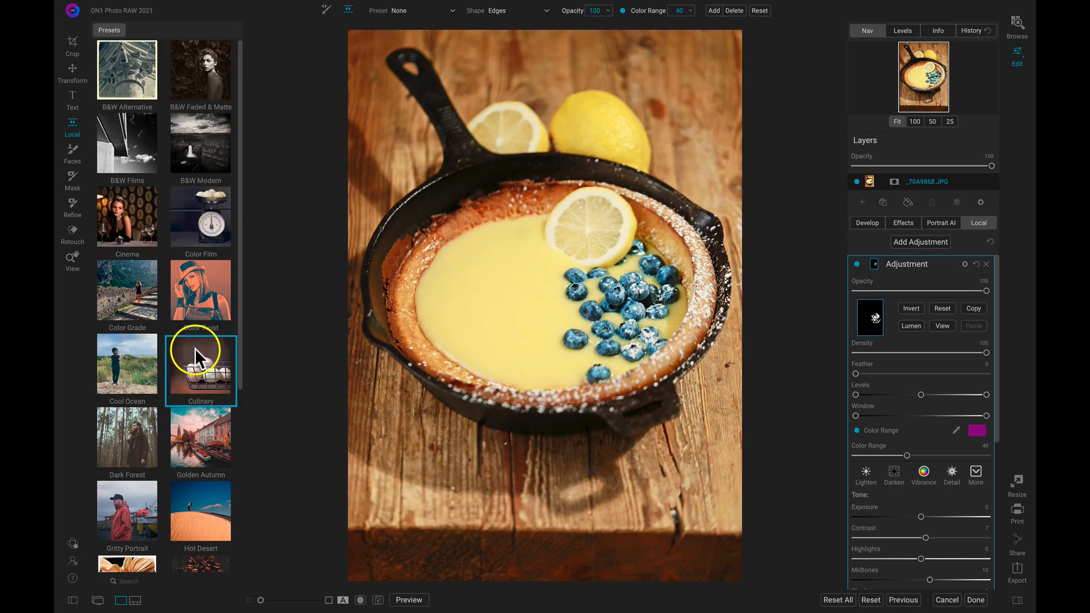
Step: Apply the CU6 preset from the Culinary category
double_click(200, 366)
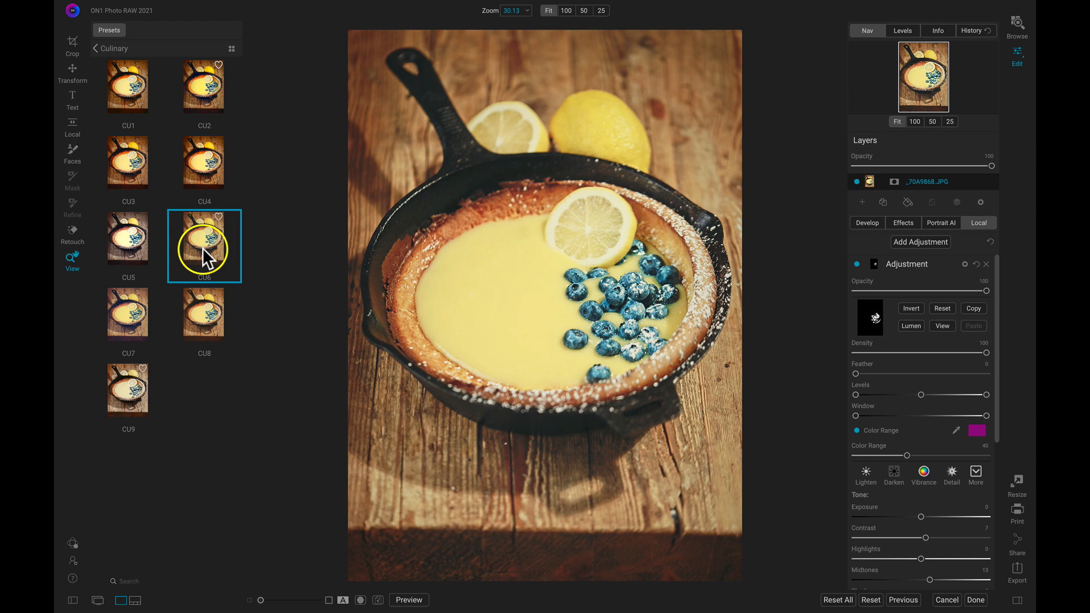
left_click(409, 600)
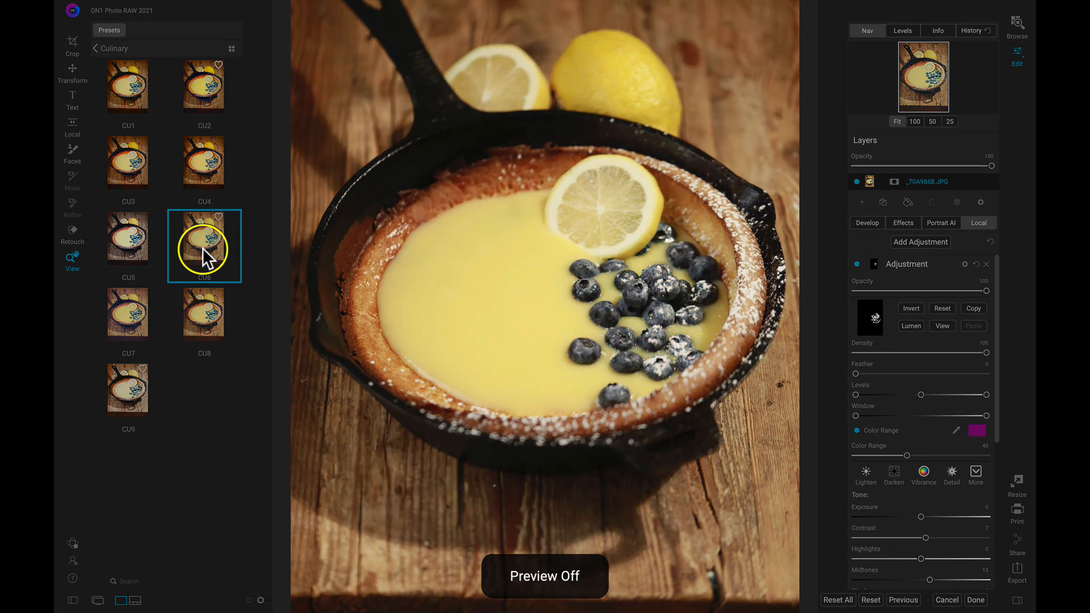